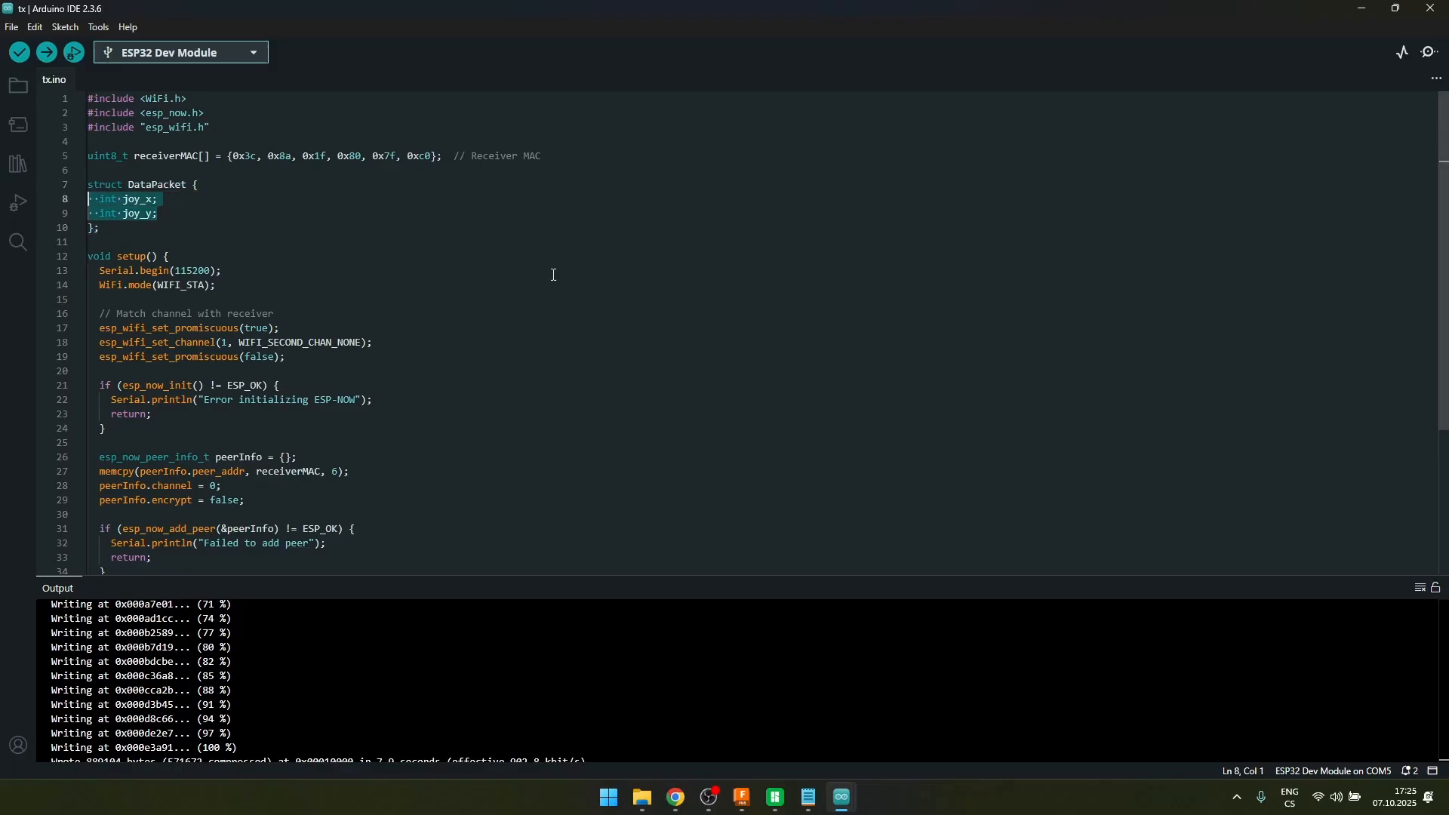
Add joystick pins 34, 35, 32 and a bool joy_btn field to the transmitter's DataPacket
left_click(160, 213)
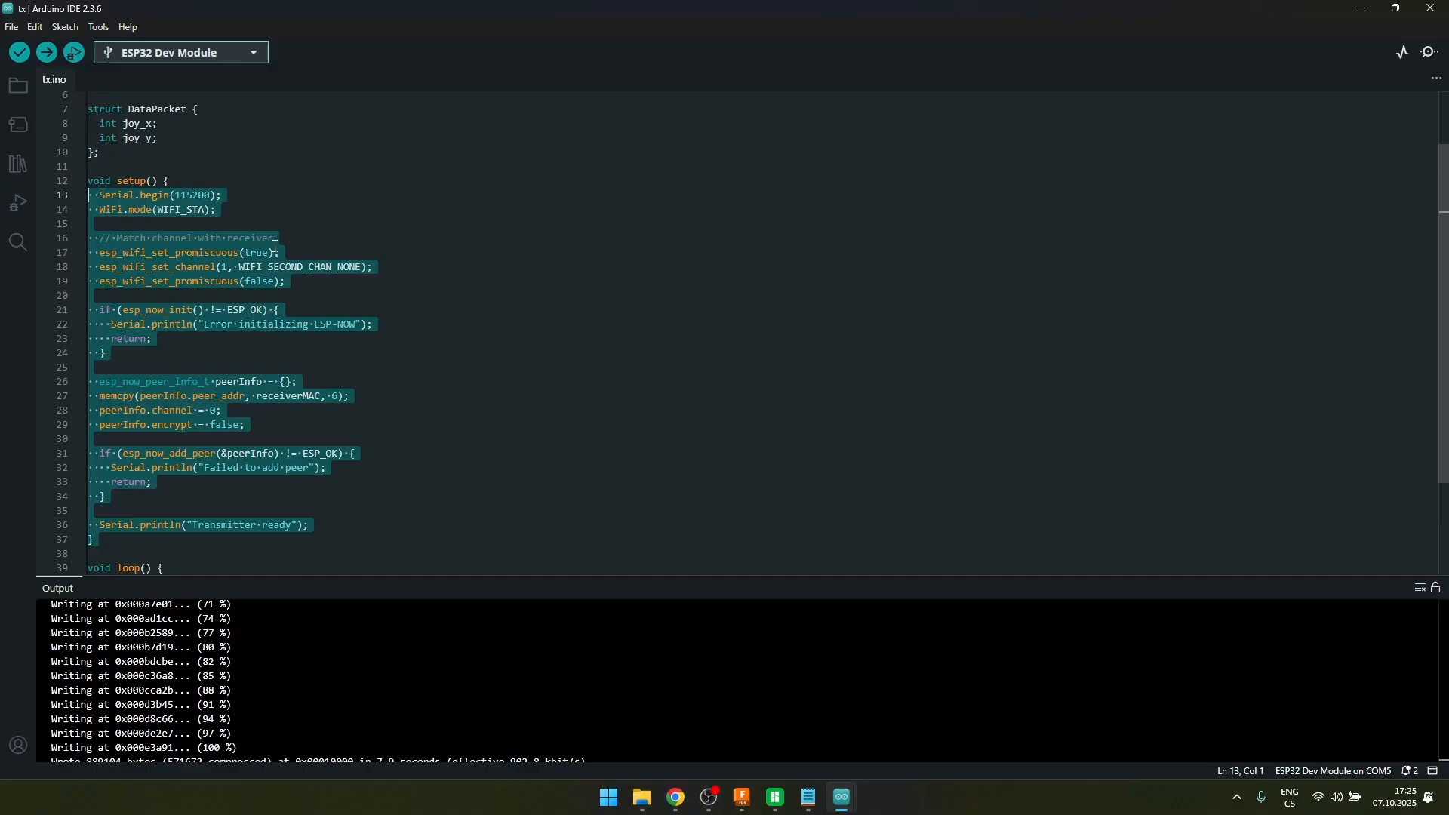
mouse_move(367, 296)
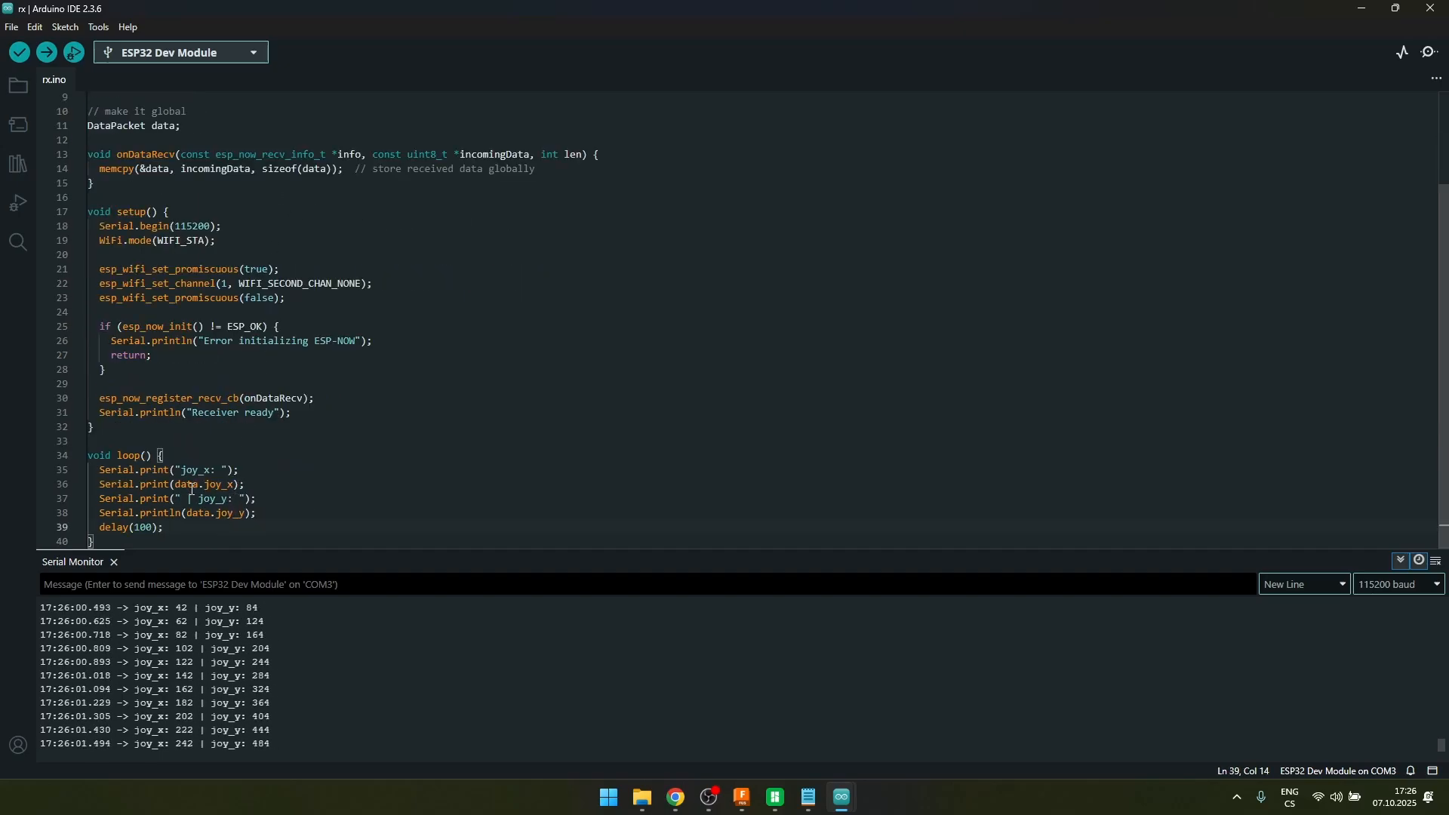
double_click(220, 485)
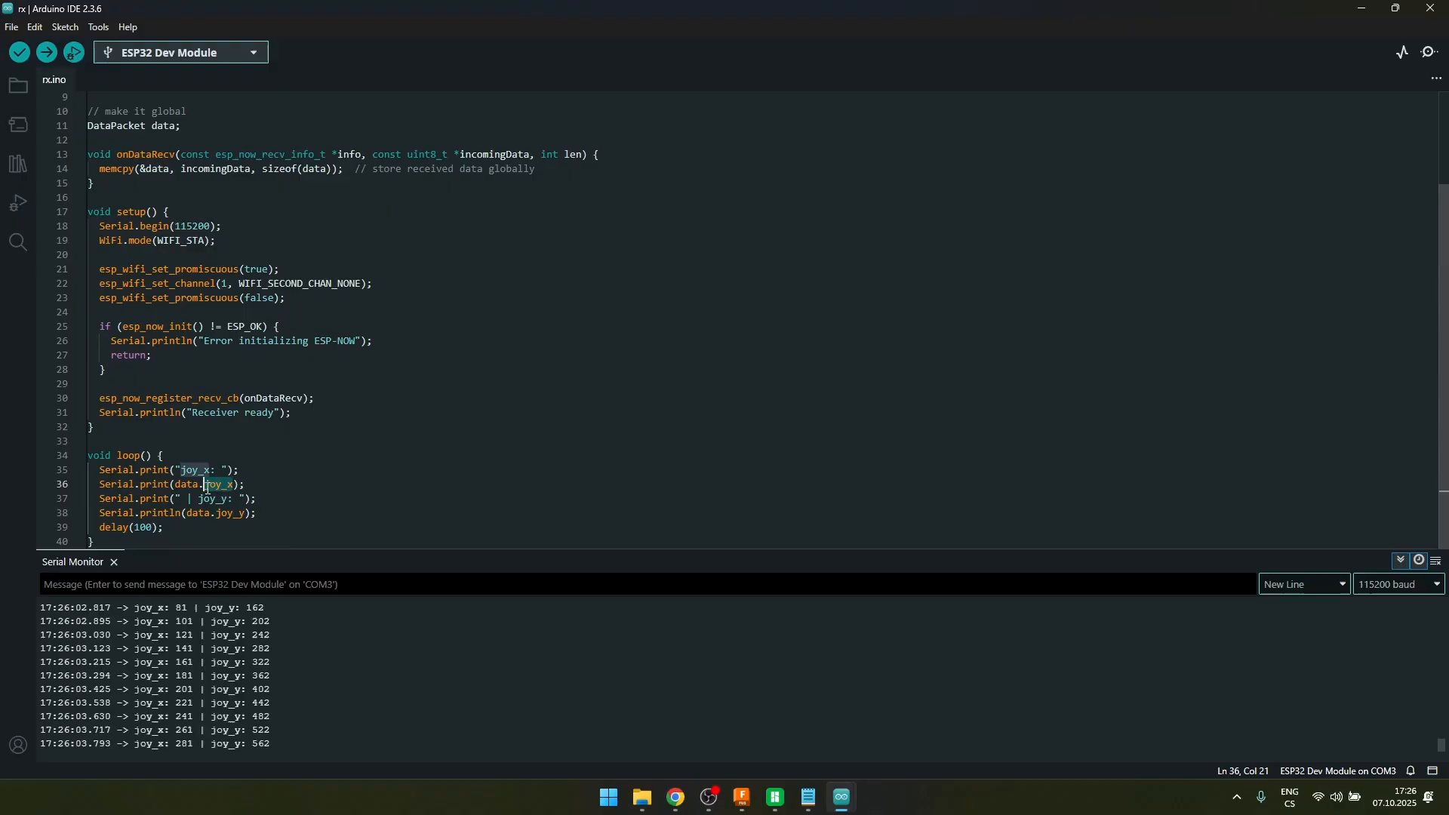
left_click(331, 483)
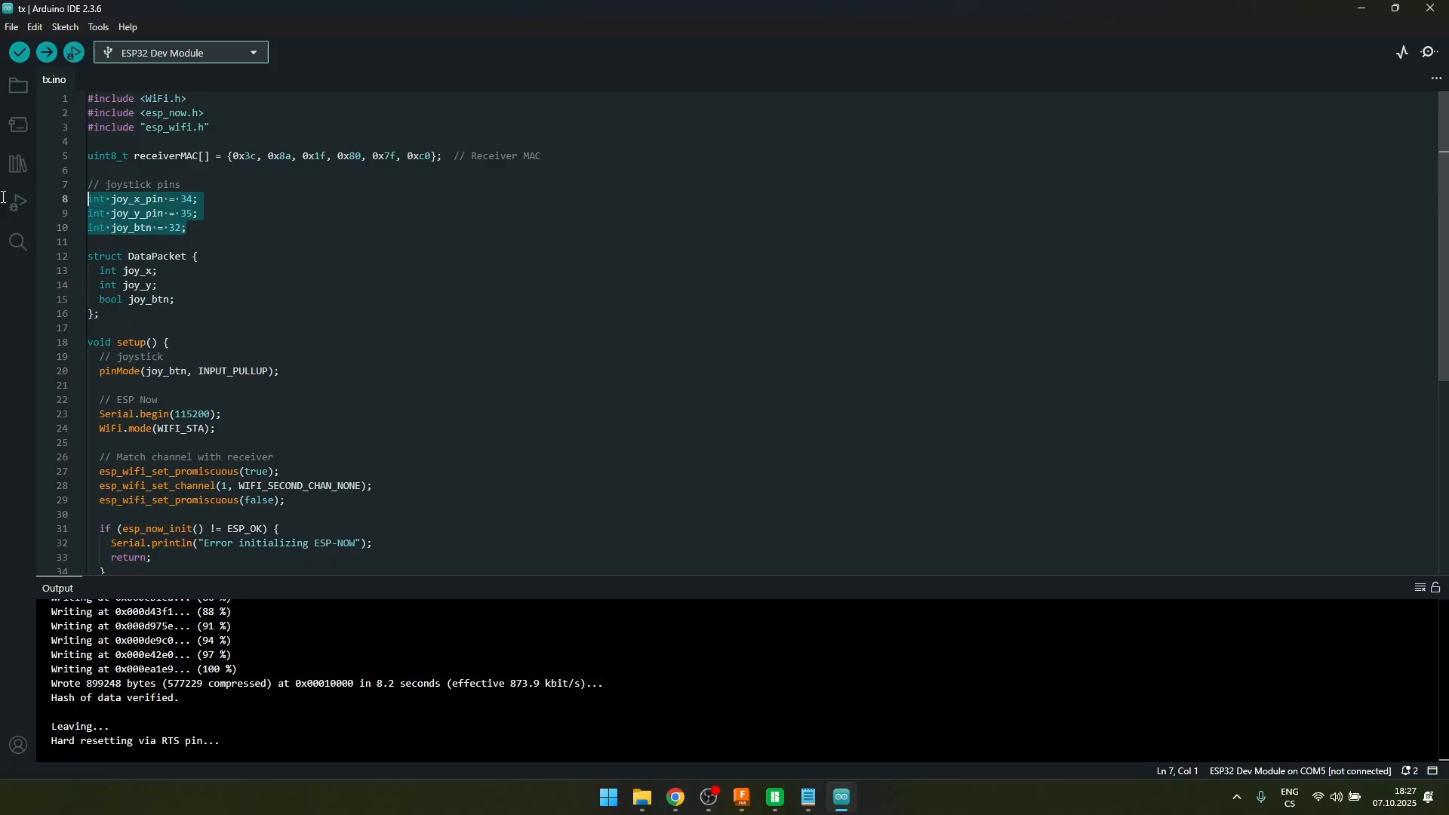
left_click(200, 213)
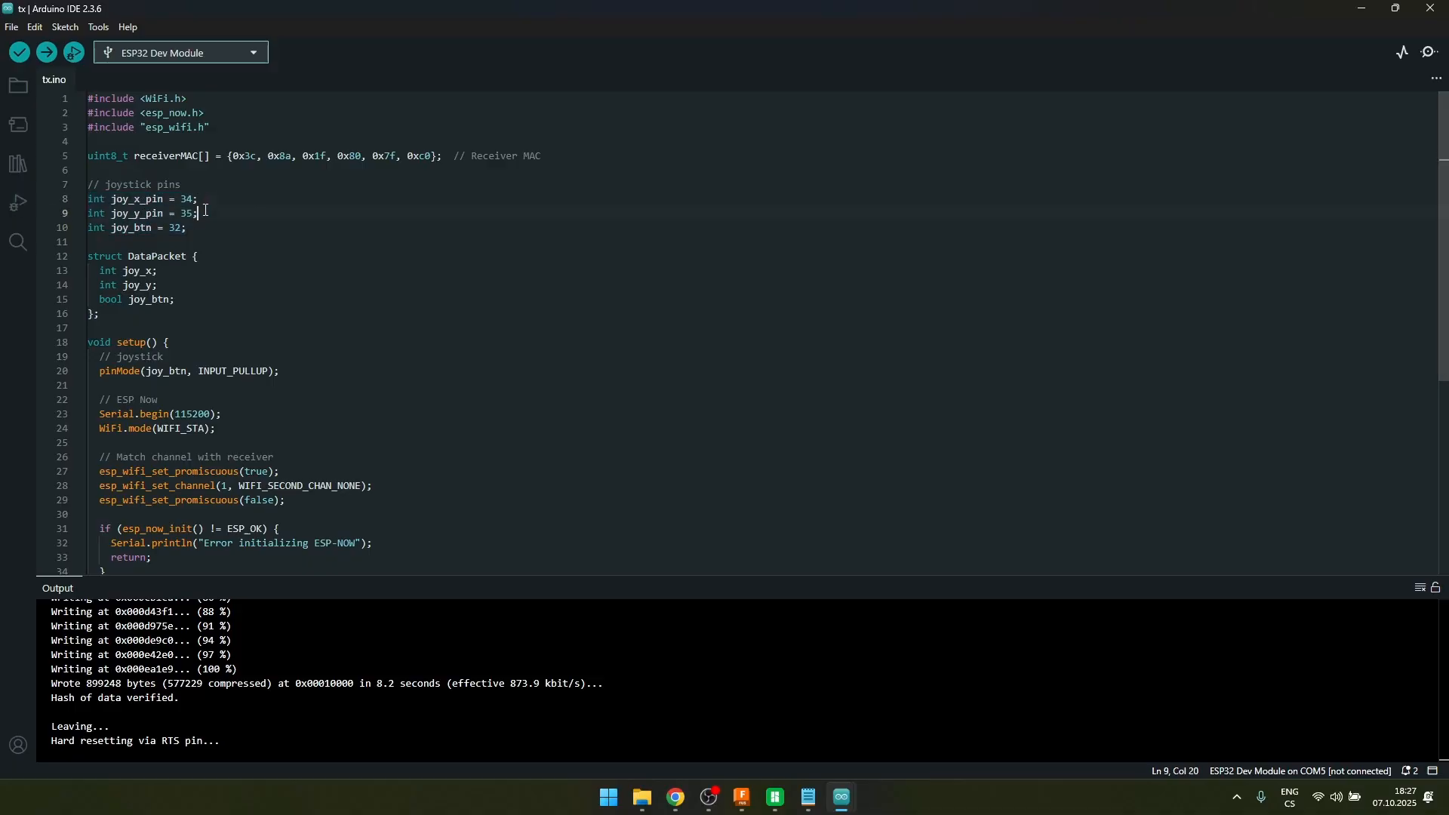
left_click_drag(196, 213, 87, 198)
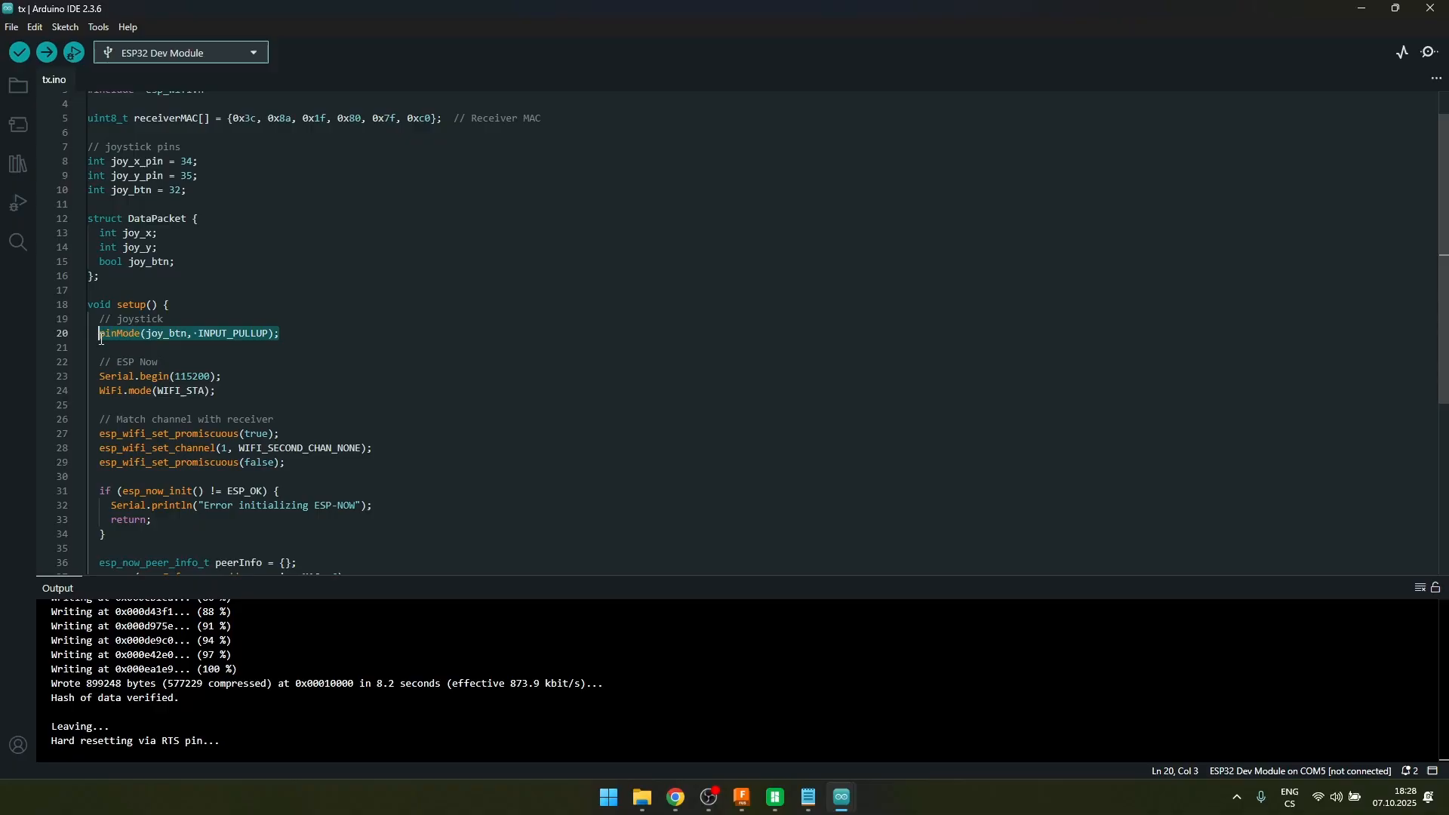
mouse_move(308, 347)
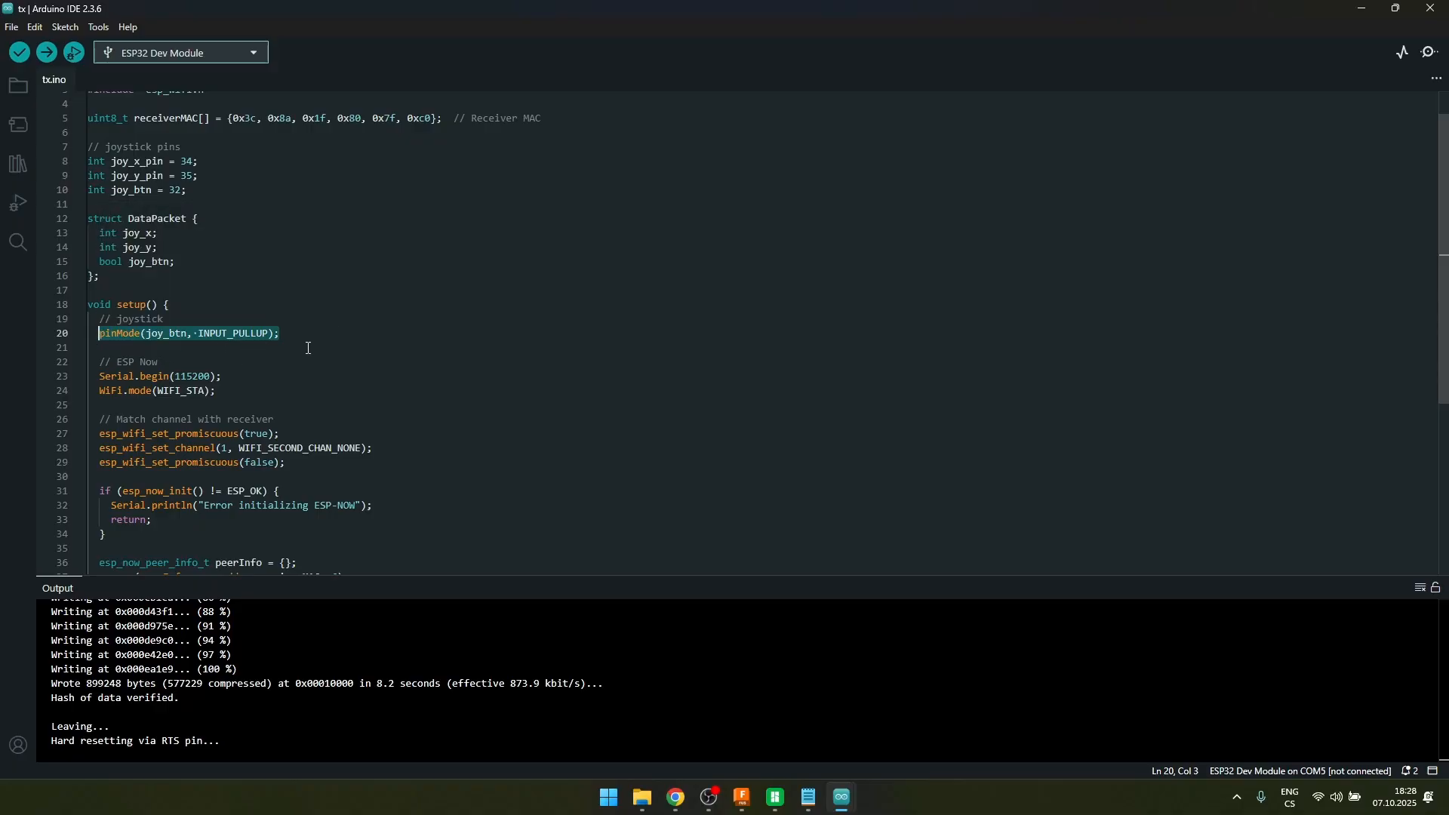
scroll("down", 3)
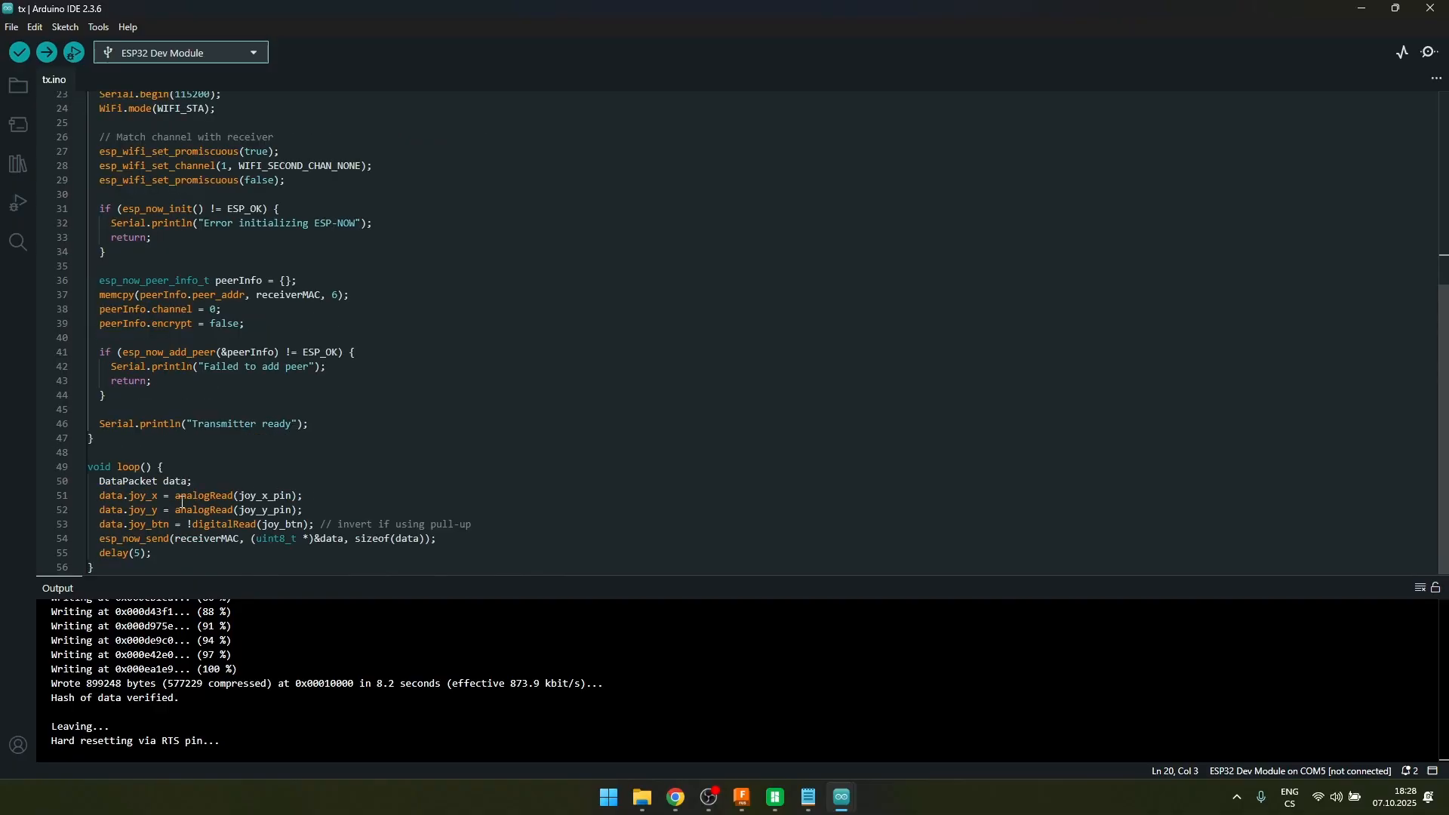
double_click(237, 495)
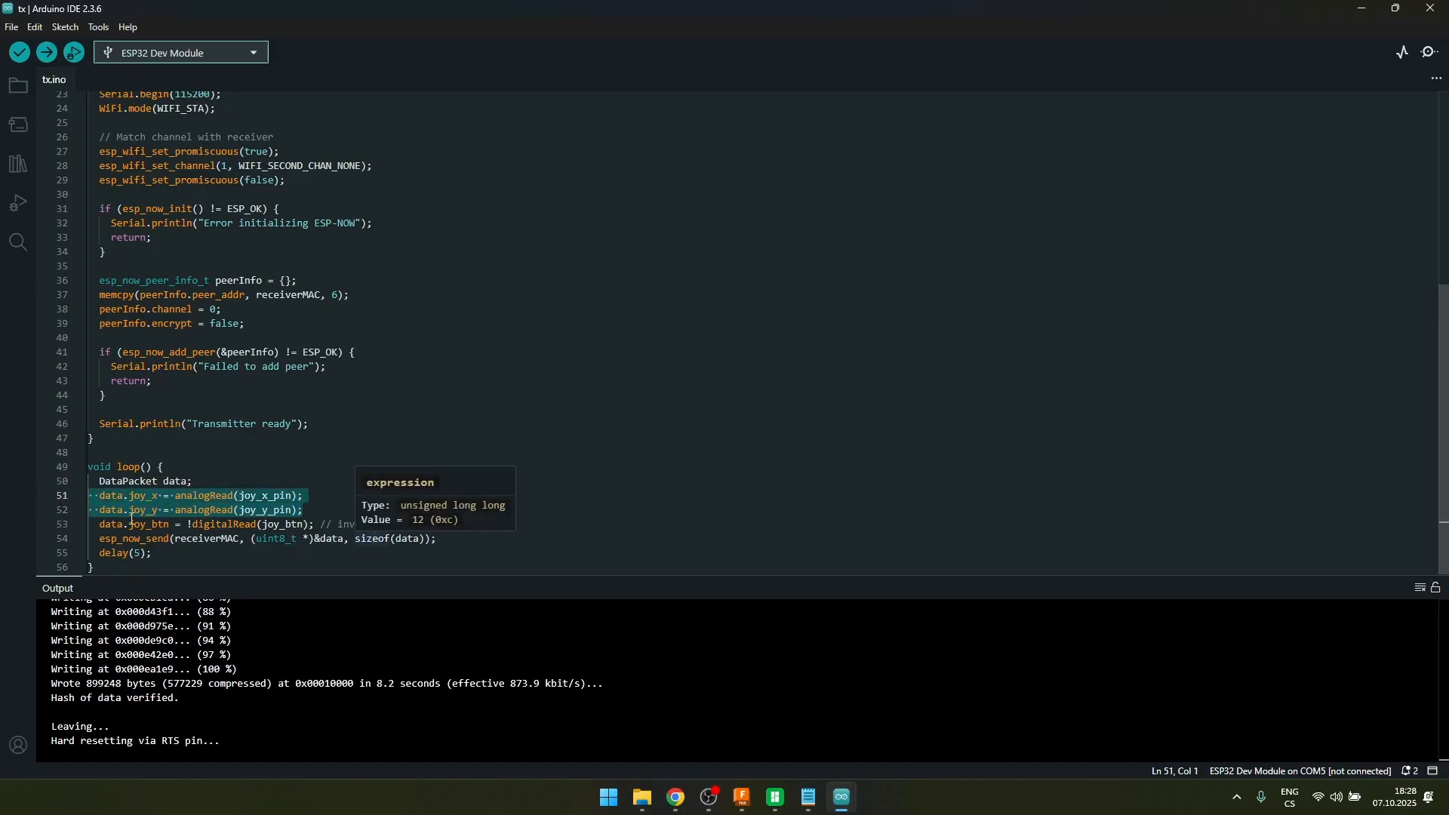
left_click(471, 524)
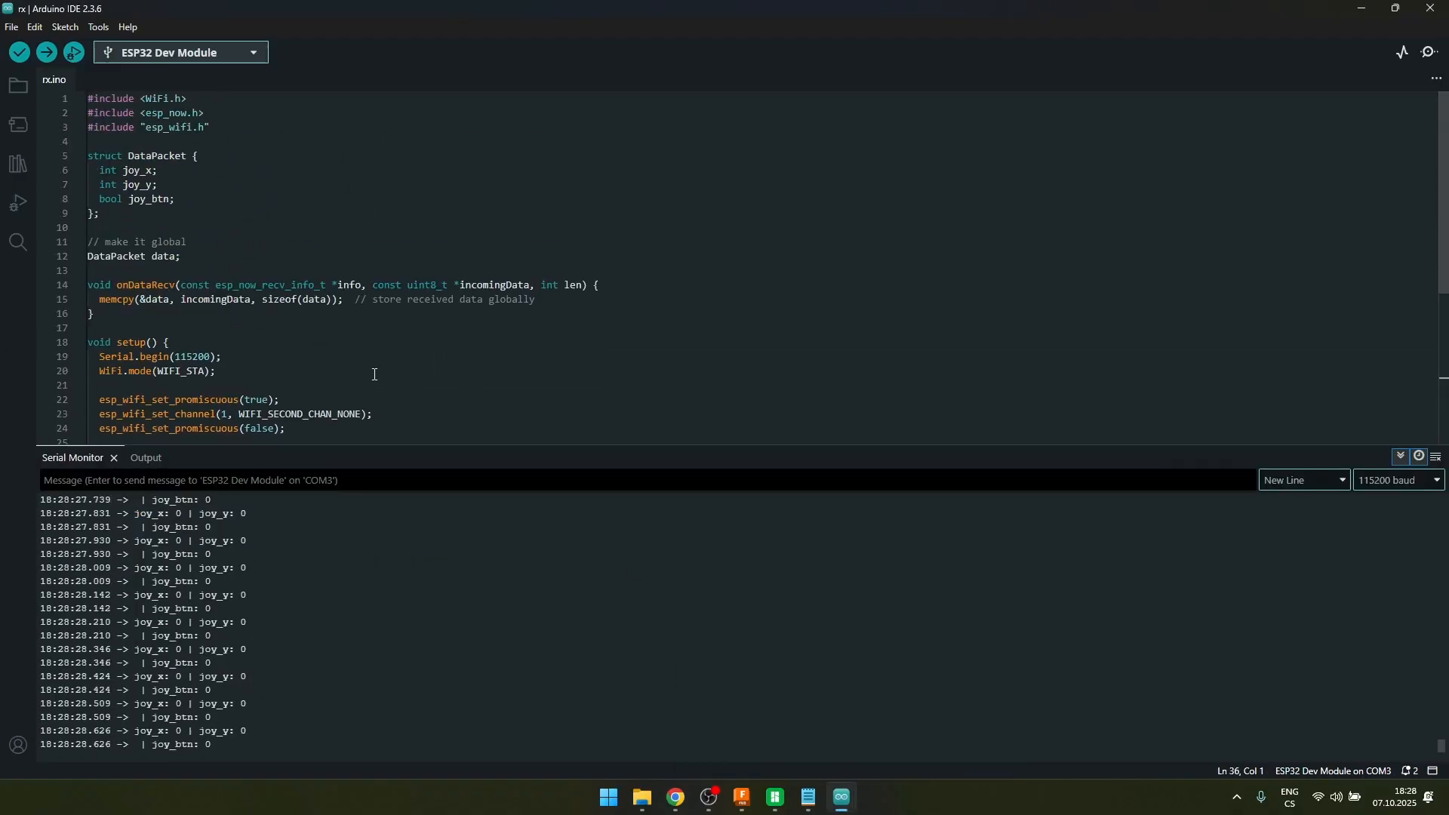
Highlight the bool joy_btn field in the receiver sketch's data struct
triple_click(130, 198)
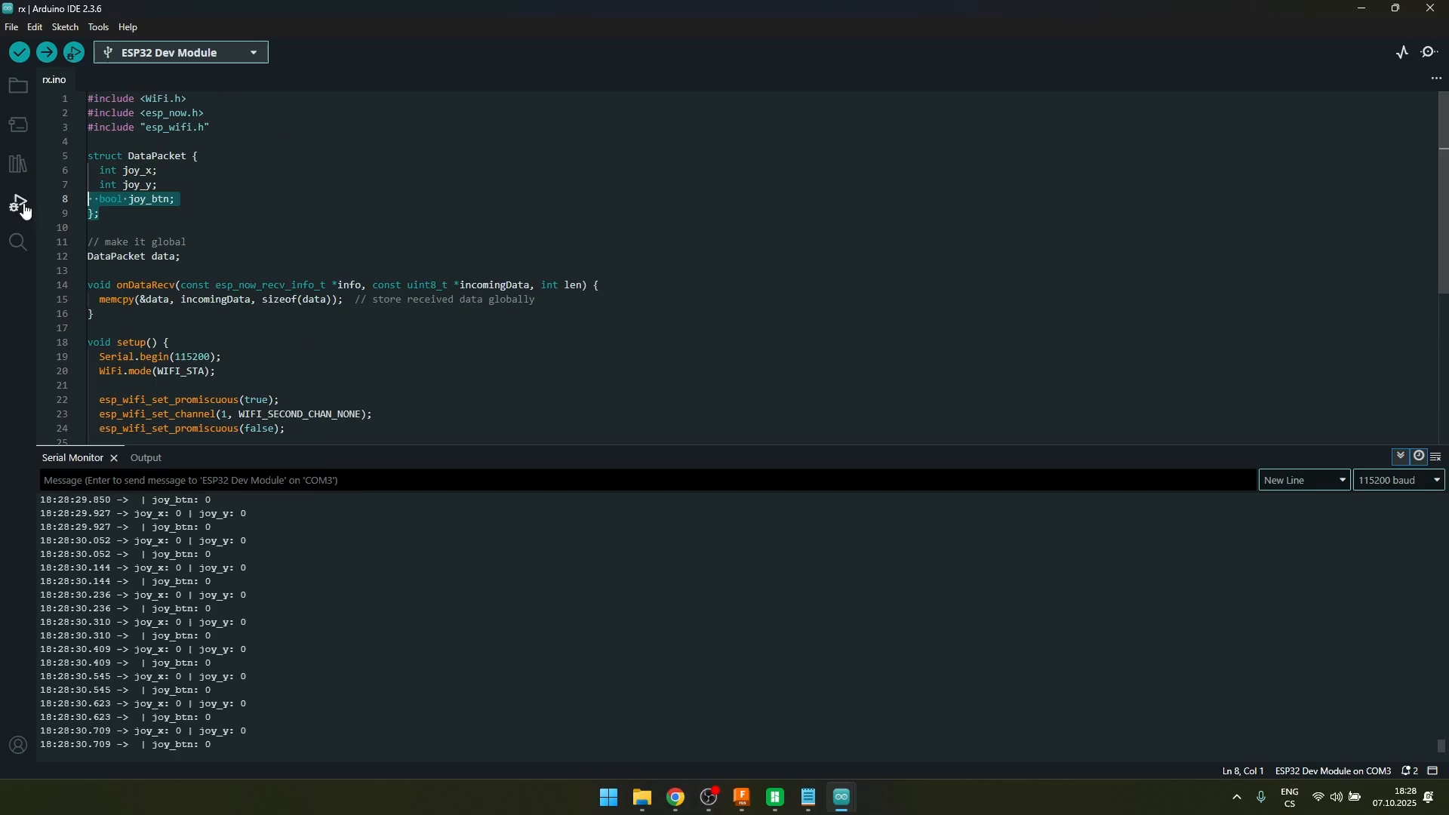